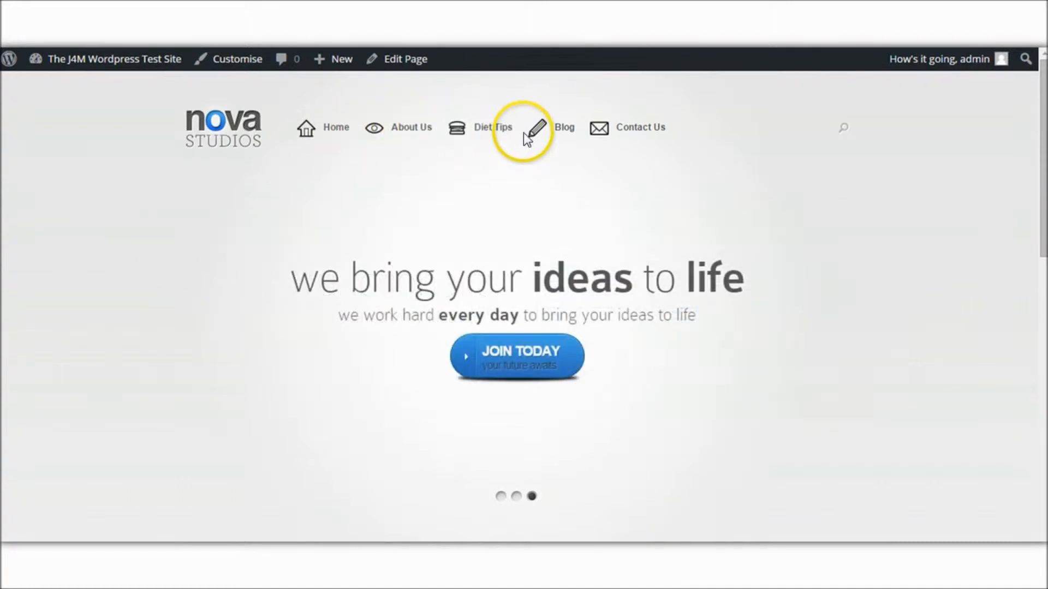
pyautogui.moveTo(600, 135)
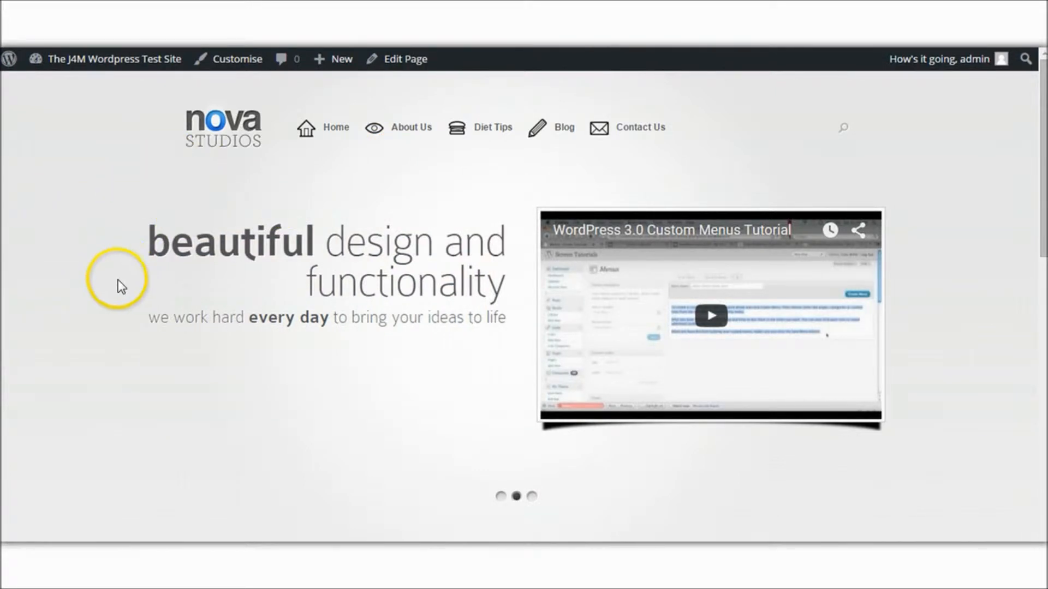
pyautogui.moveTo(119, 281)
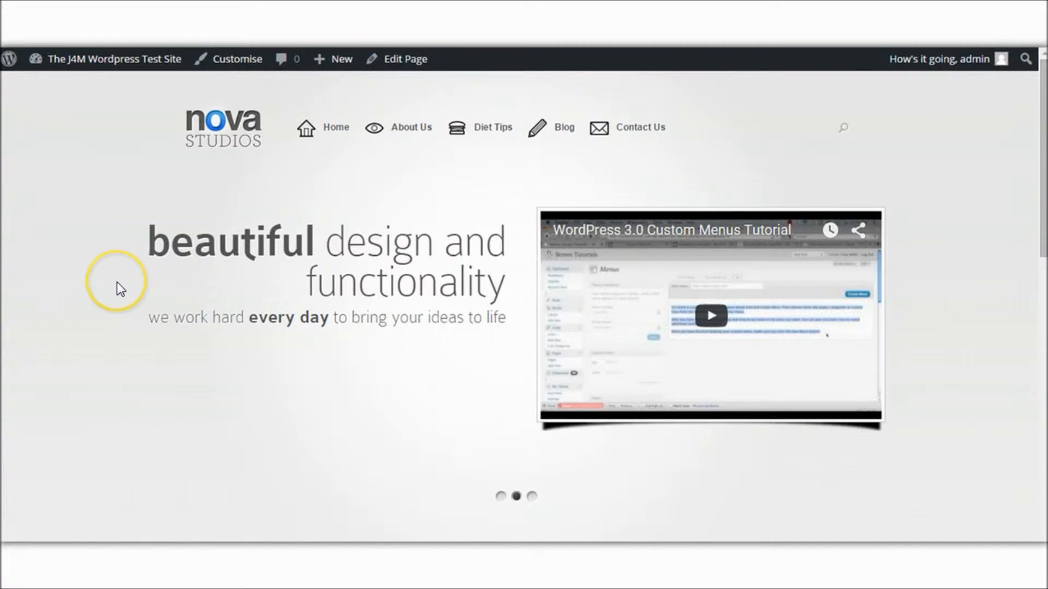
pyautogui.moveTo(98, 274)
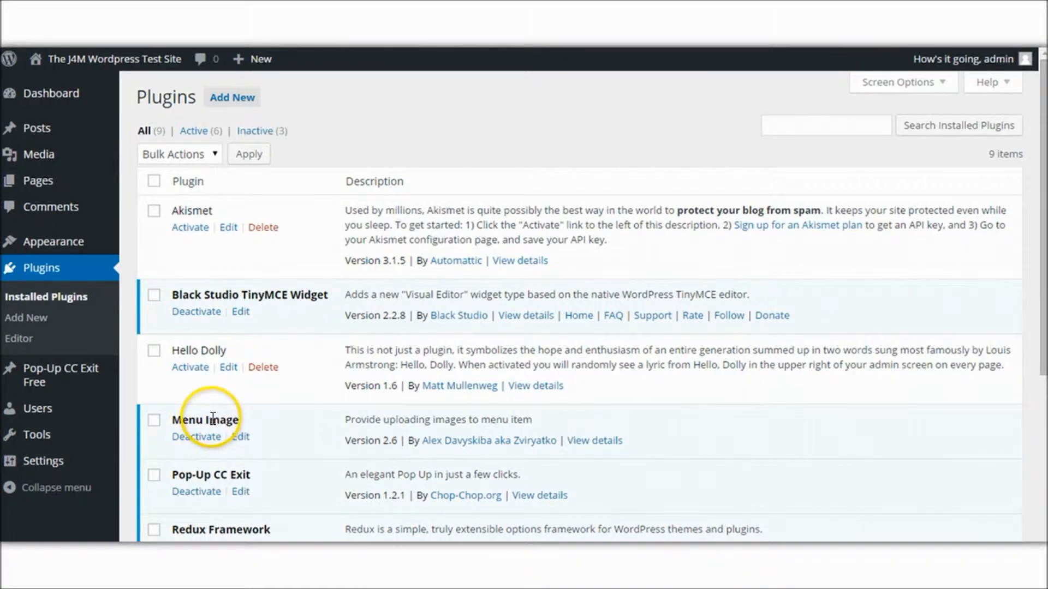
pyautogui.moveTo(41, 268)
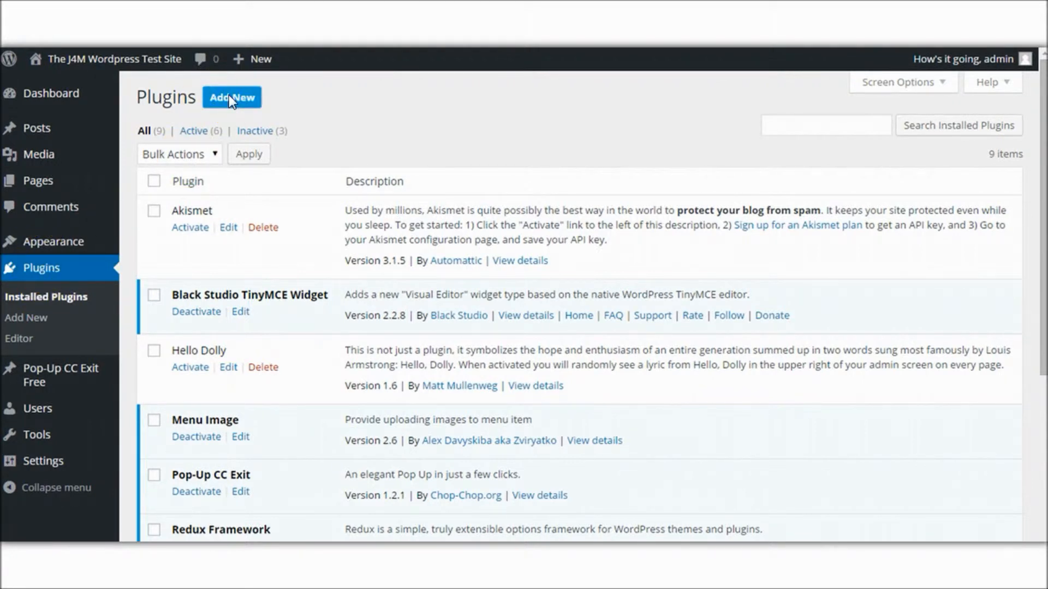
# - Search the Add New plugins page for 'menu' to find the installed Menu Image plugin
pyautogui.click(231, 97)
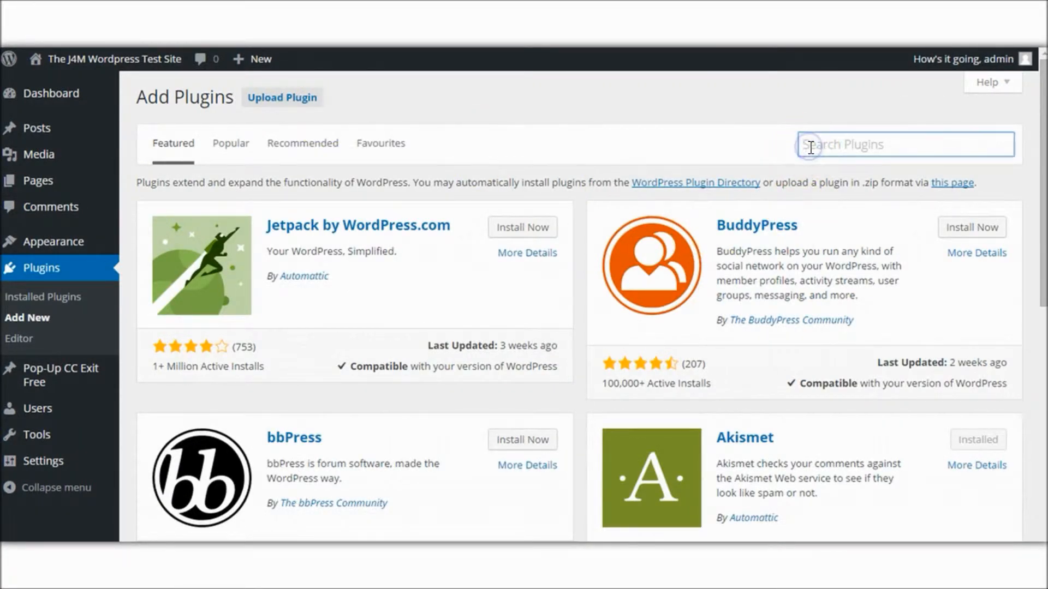
pyautogui.write('menu image')
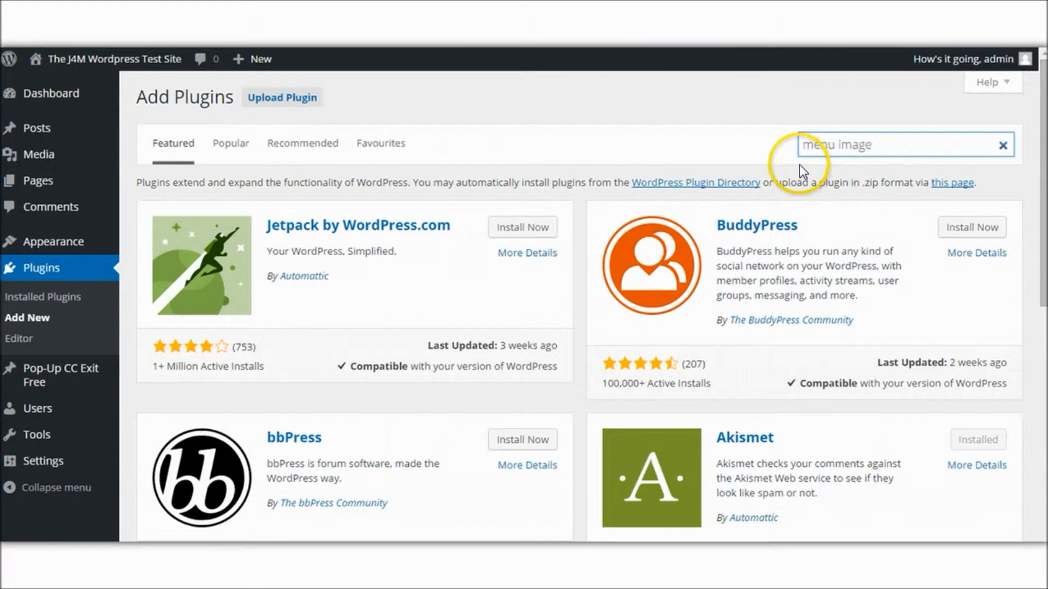
pyautogui.press('Enter')
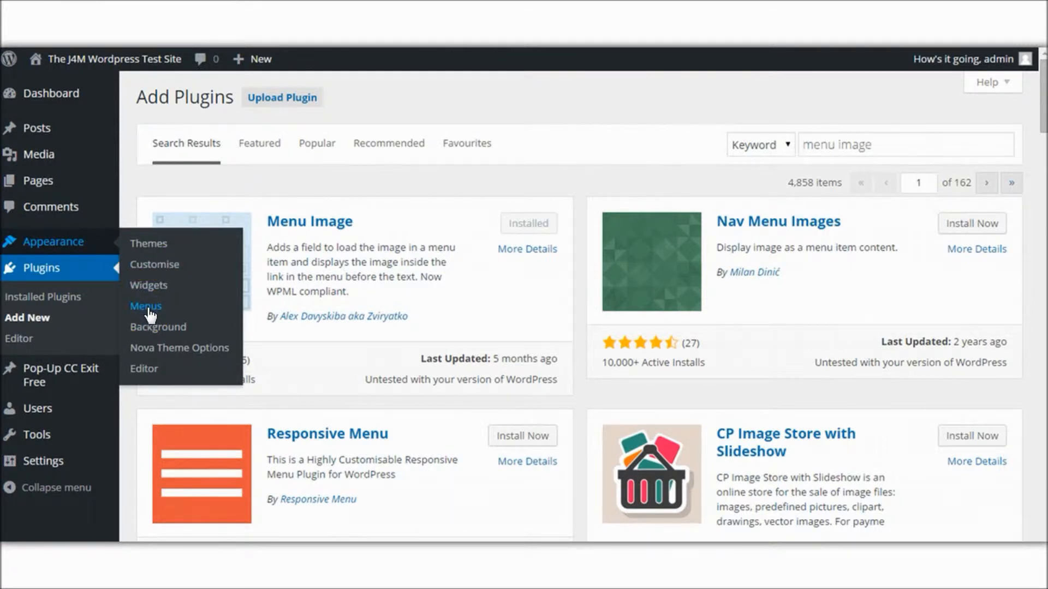
# - Go to Appearance > Menus and check the Home item's menu image settings
pyautogui.click(145, 306)
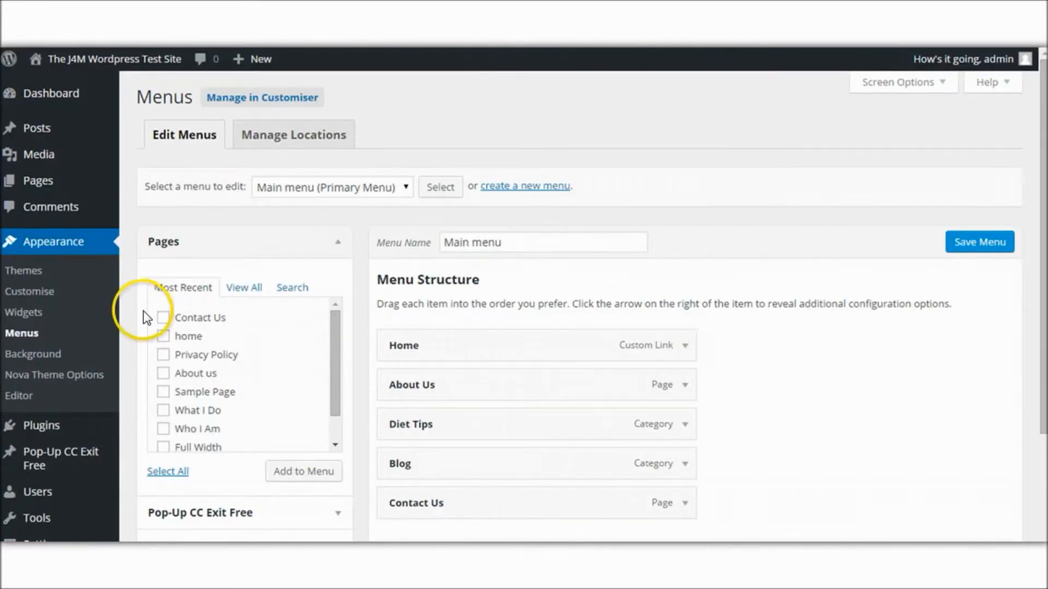
pyautogui.moveTo(1039, 346)
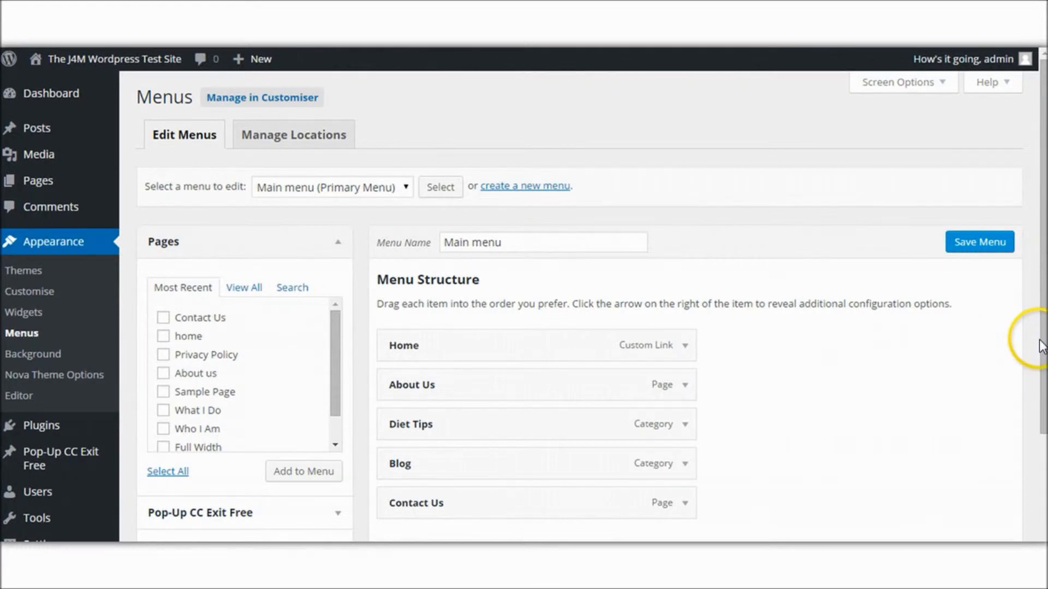
pyautogui.scroll(-3)
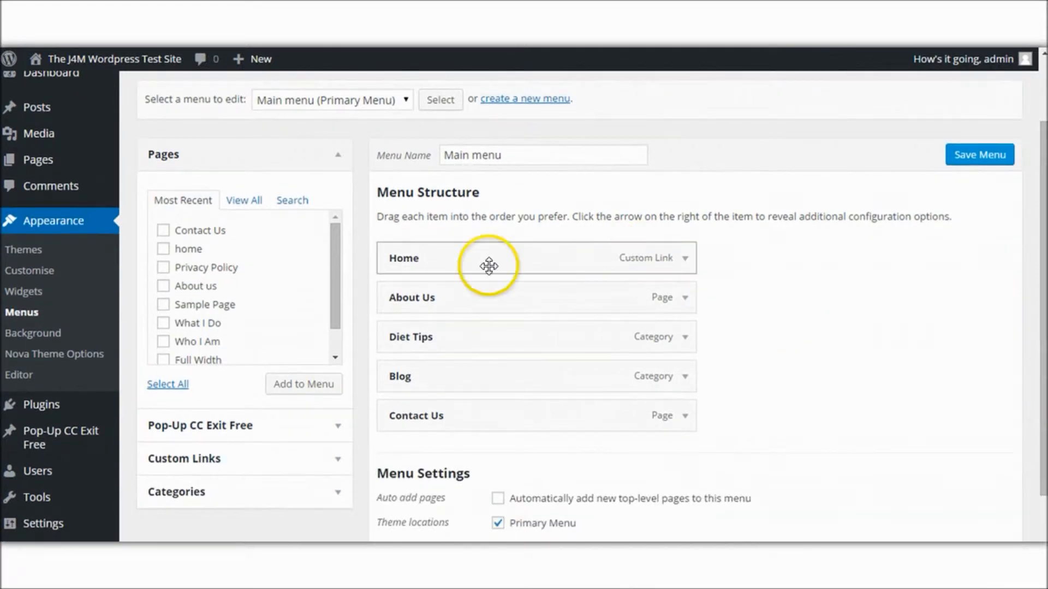
pyautogui.click(687, 258)
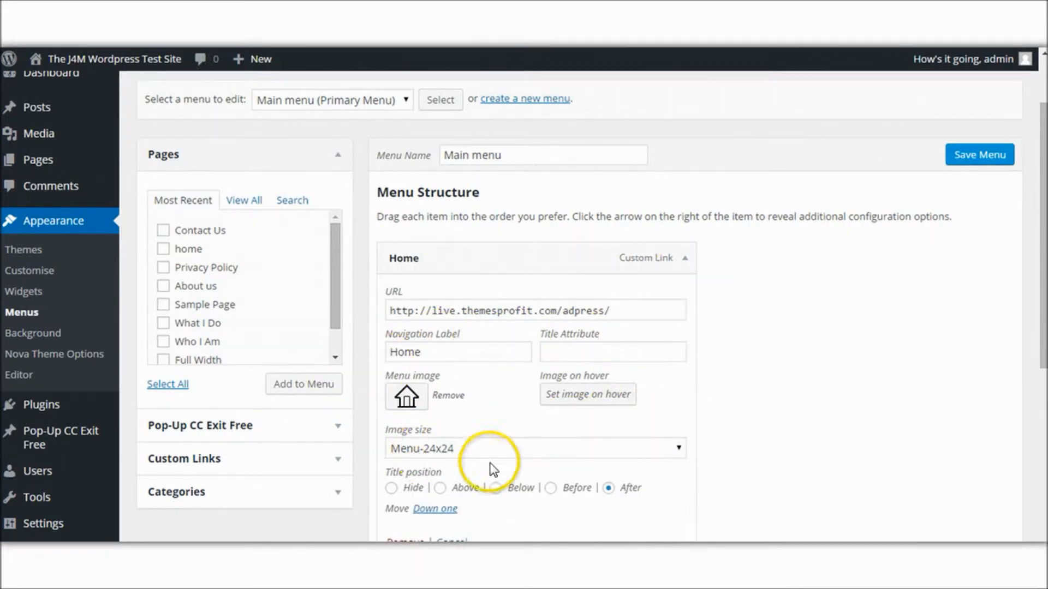
pyautogui.moveTo(406, 396)
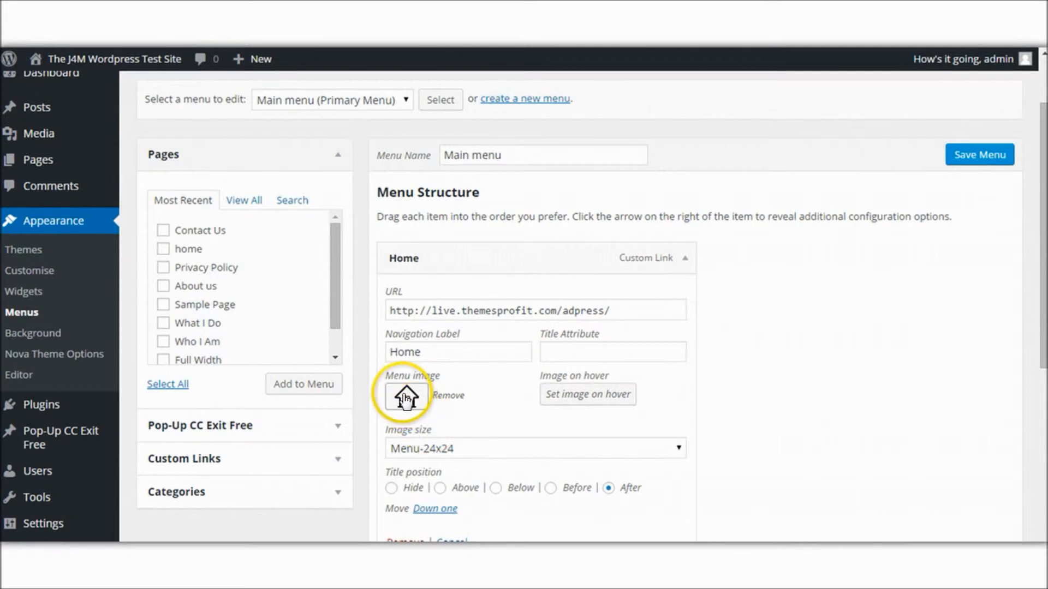
pyautogui.moveTo(407, 396)
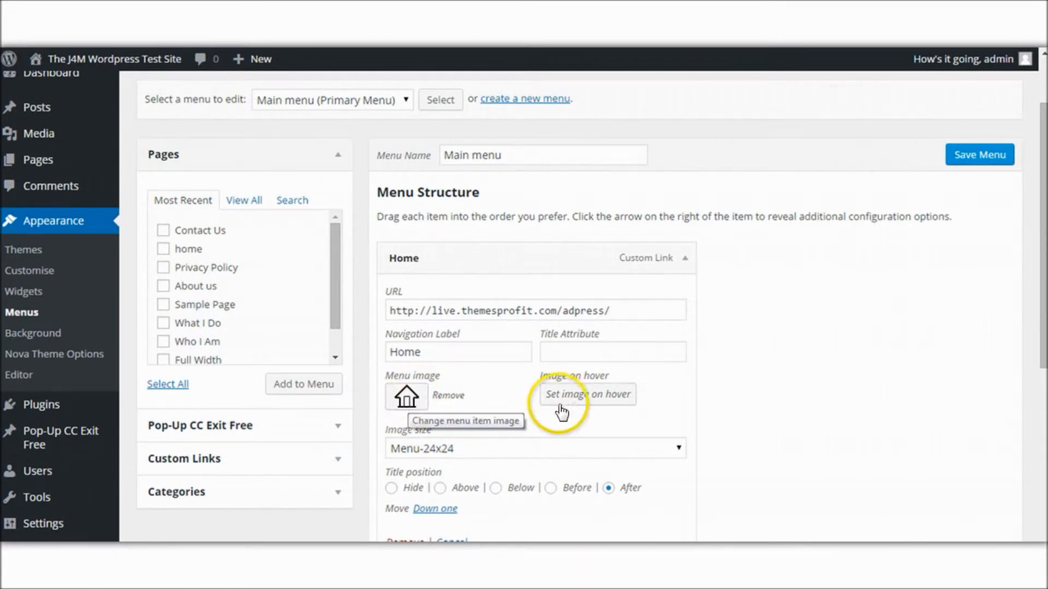
pyautogui.moveTo(587, 394)
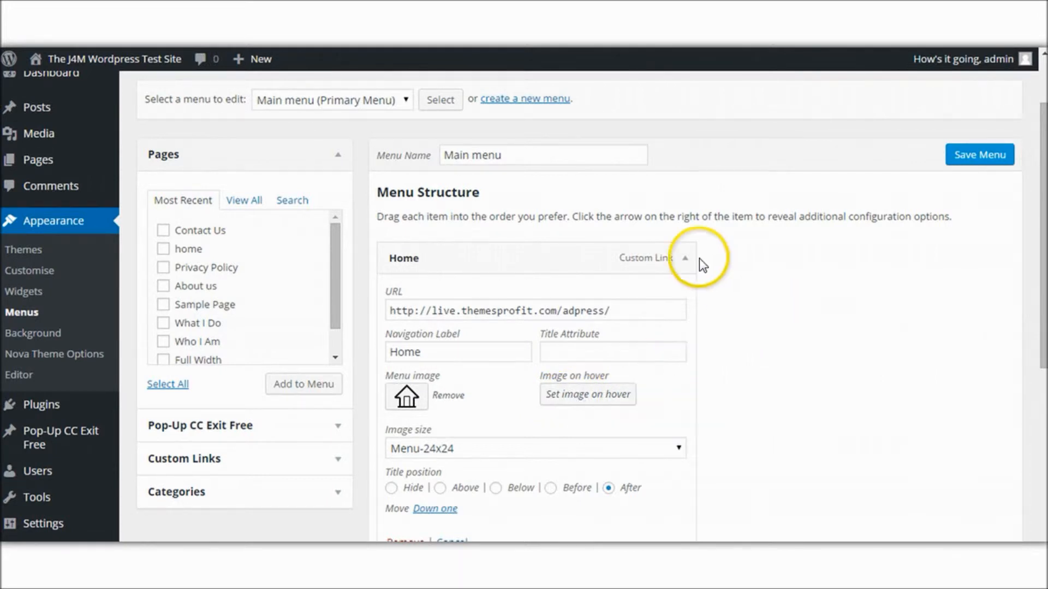
pyautogui.click(685, 257)
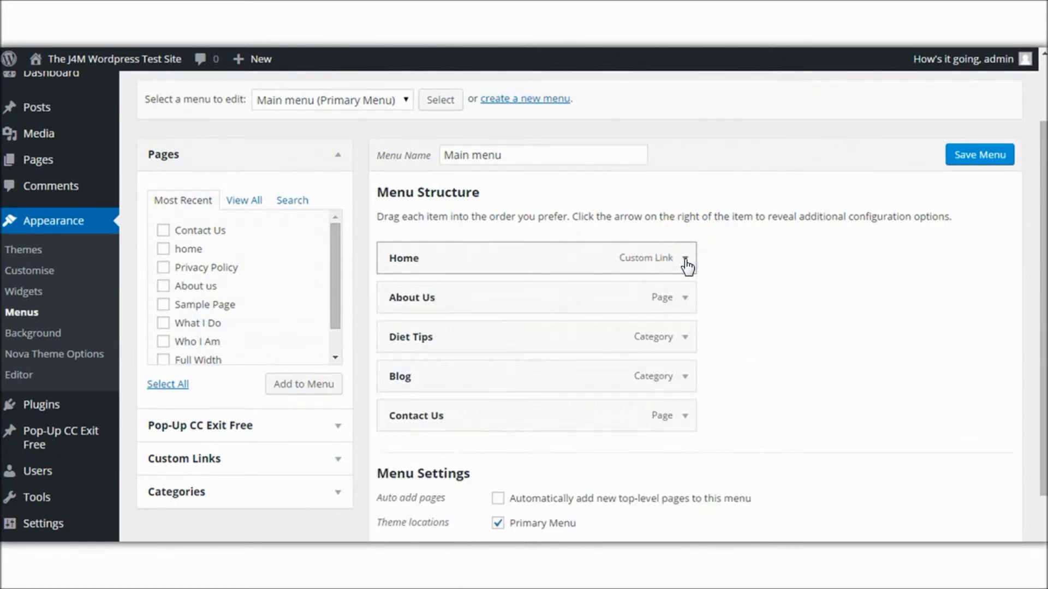
# - Check the About Us item's settings, then expand Diet Tips to show its burger image
pyautogui.click(686, 297)
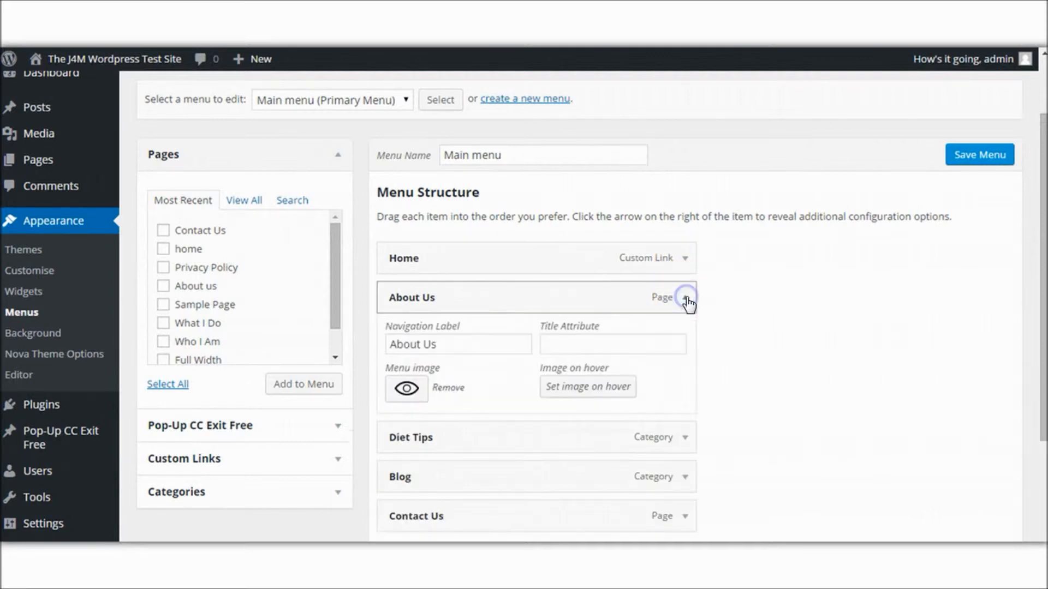
pyautogui.click(685, 297)
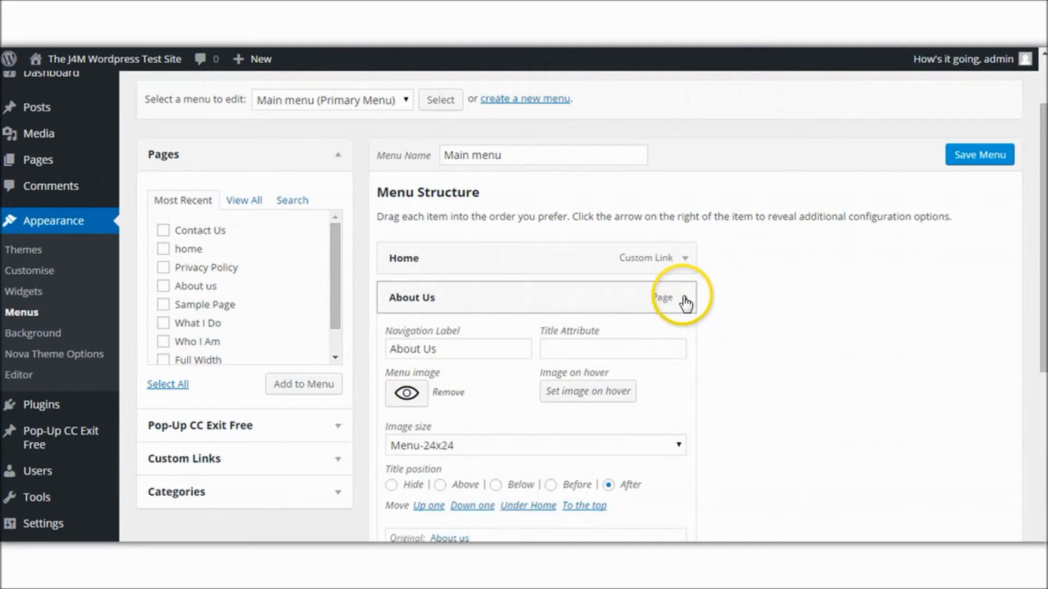
pyautogui.click(685, 297)
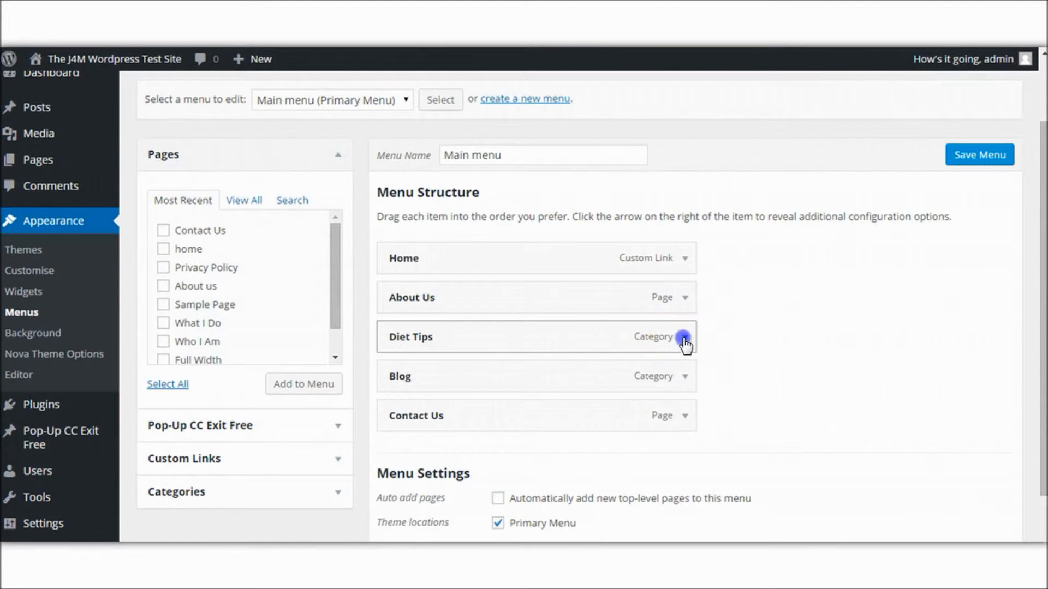
pyautogui.click(682, 337)
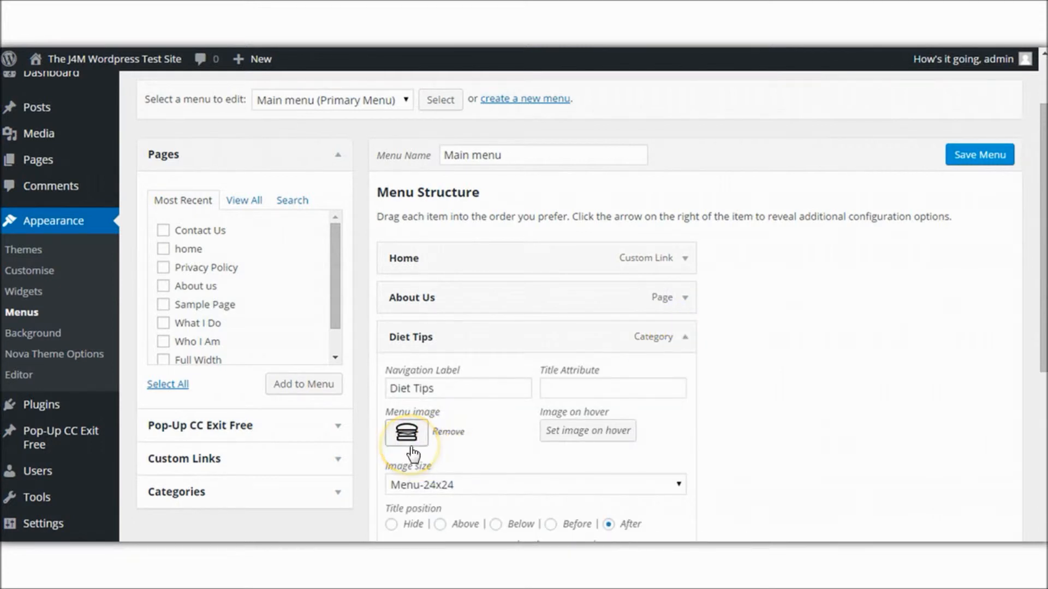
pyautogui.moveTo(406, 433)
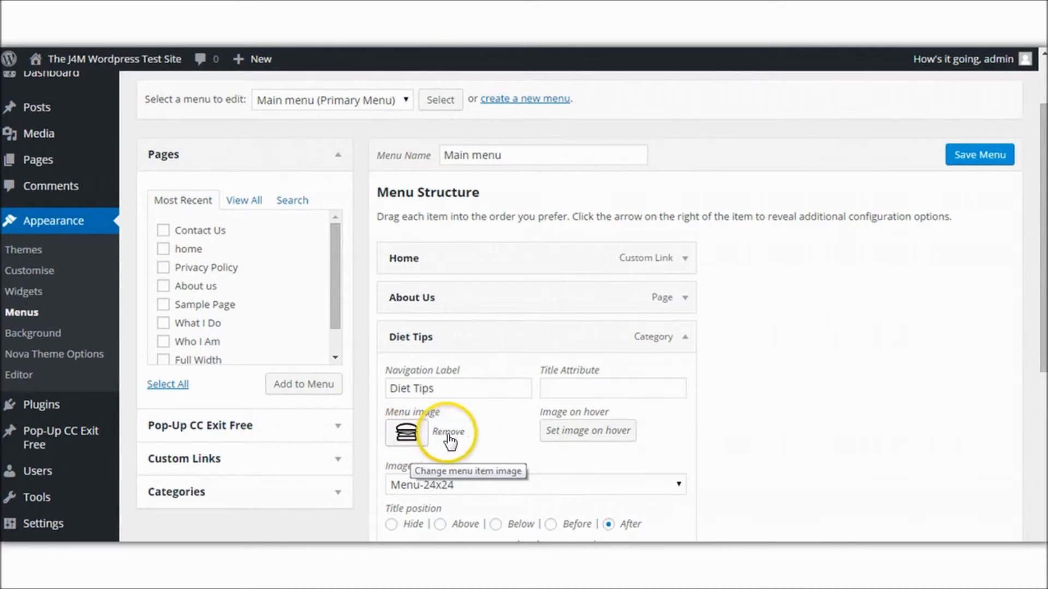
# - Remove Diet Tips' burger image and upload B32_42.png into the menu image media library
pyautogui.click(449, 431)
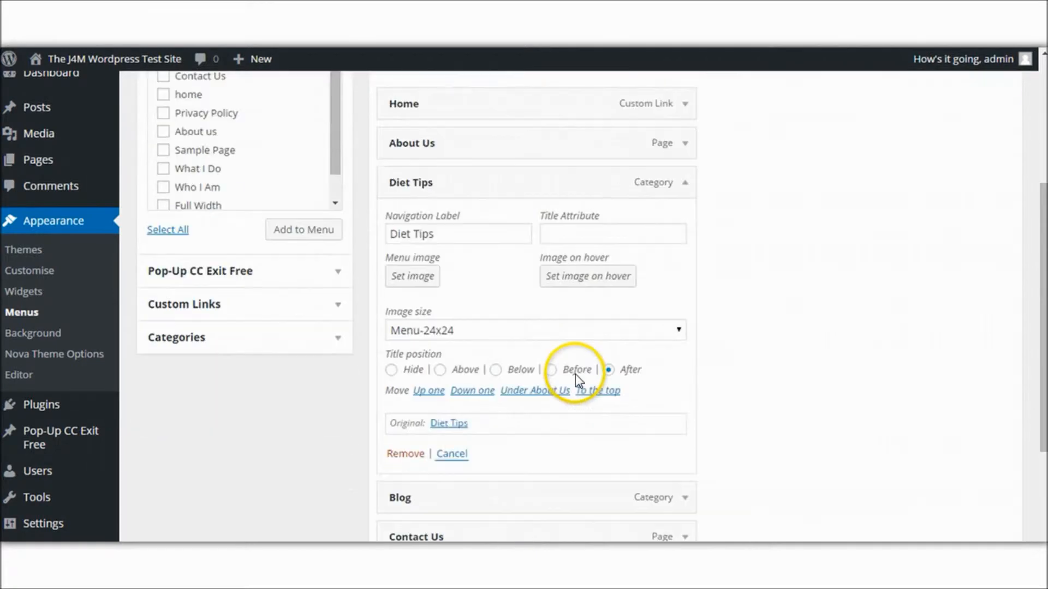
pyautogui.click(411, 277)
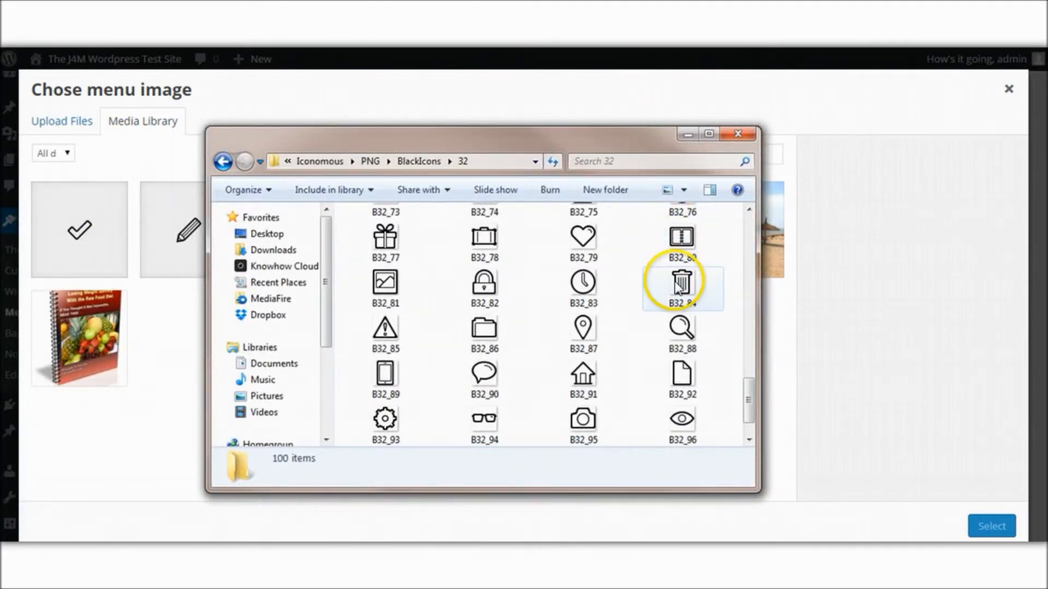
pyautogui.moveTo(729, 301)
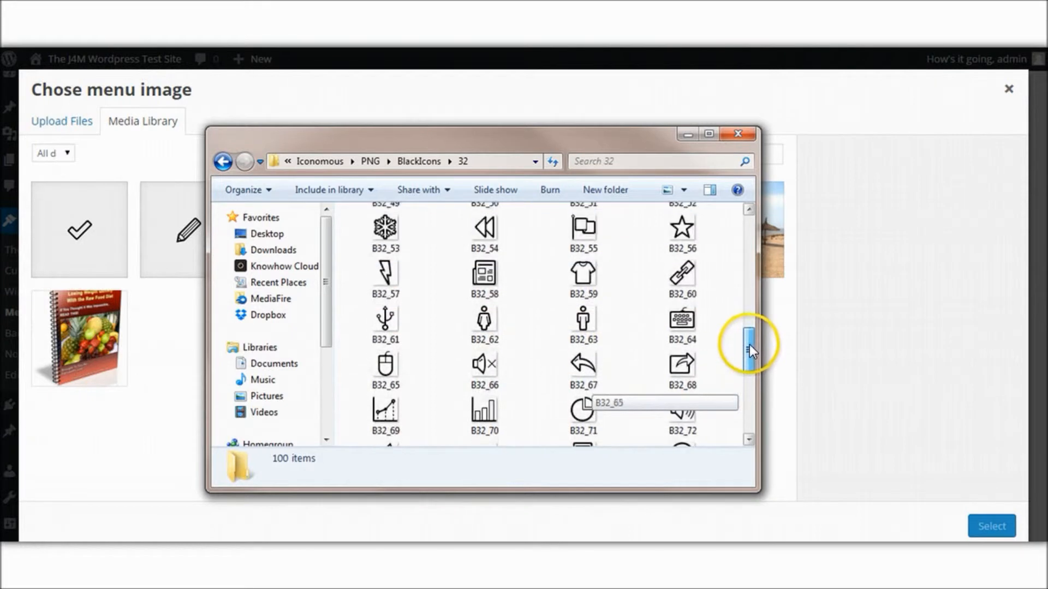
pyautogui.moveTo(749, 350); pyautogui.dragTo(749, 308)
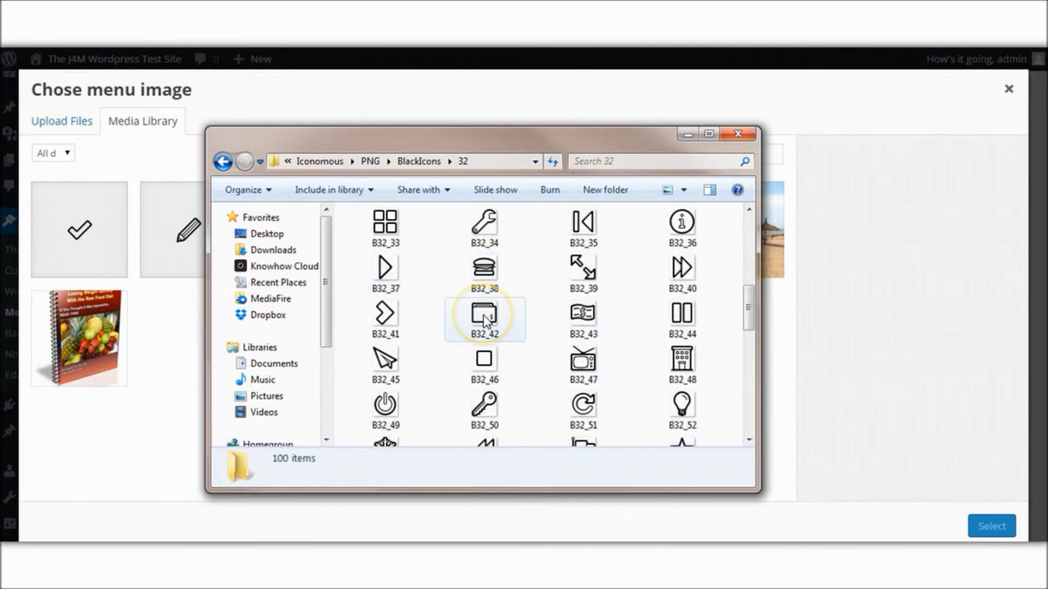
pyautogui.moveTo(482, 318)
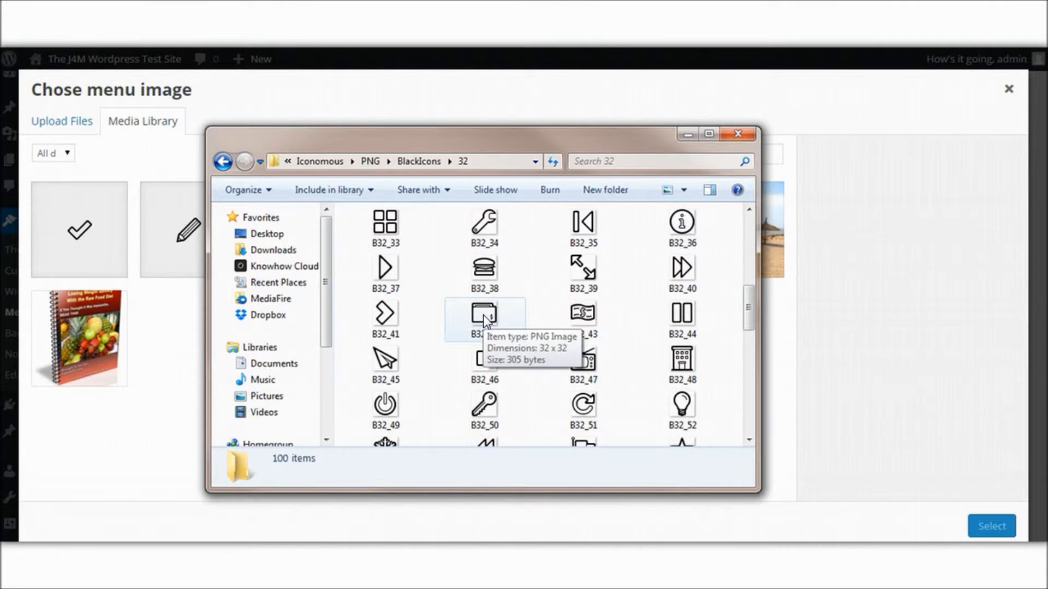
pyautogui.click(484, 315)
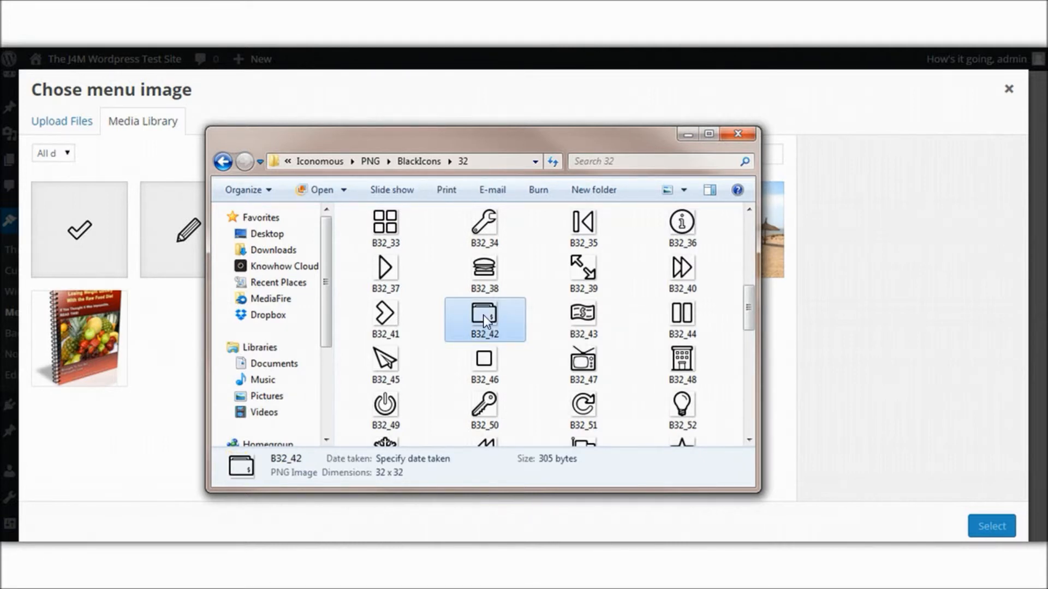
pyautogui.moveTo(482, 133); pyautogui.dragTo(324, 122)
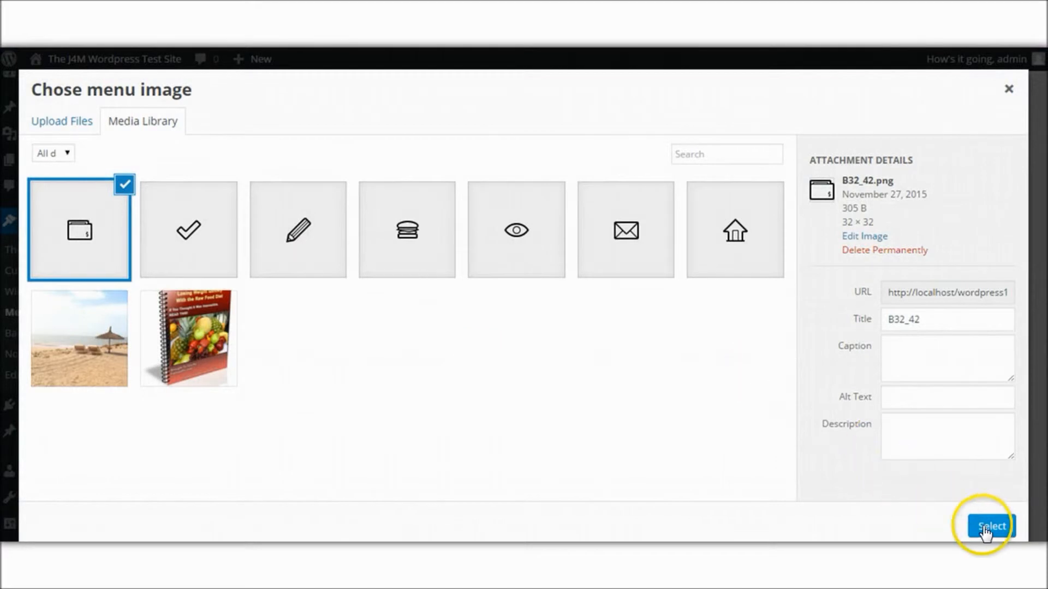
# - Set the file icon as Diet Tips' image and the burger icon as its hover image, then save the menu
pyautogui.click(991, 526)
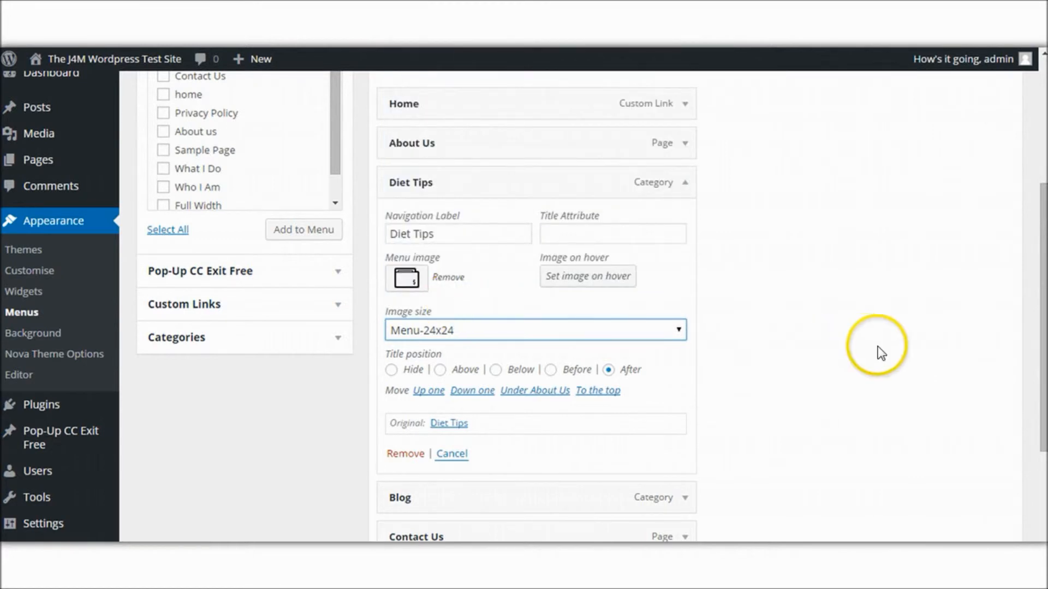
pyautogui.moveTo(587, 276)
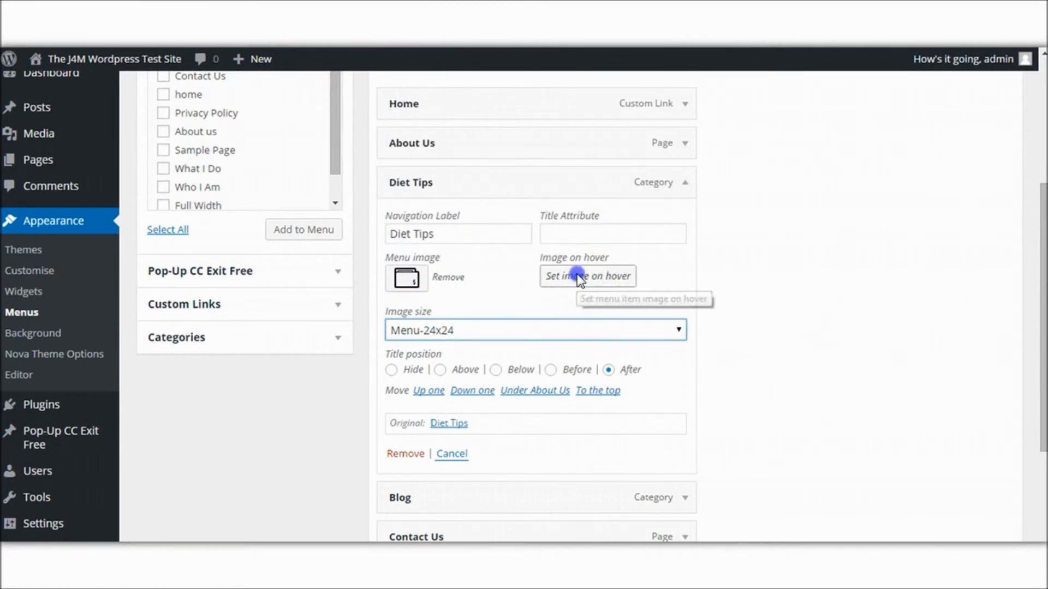
pyautogui.click(588, 276)
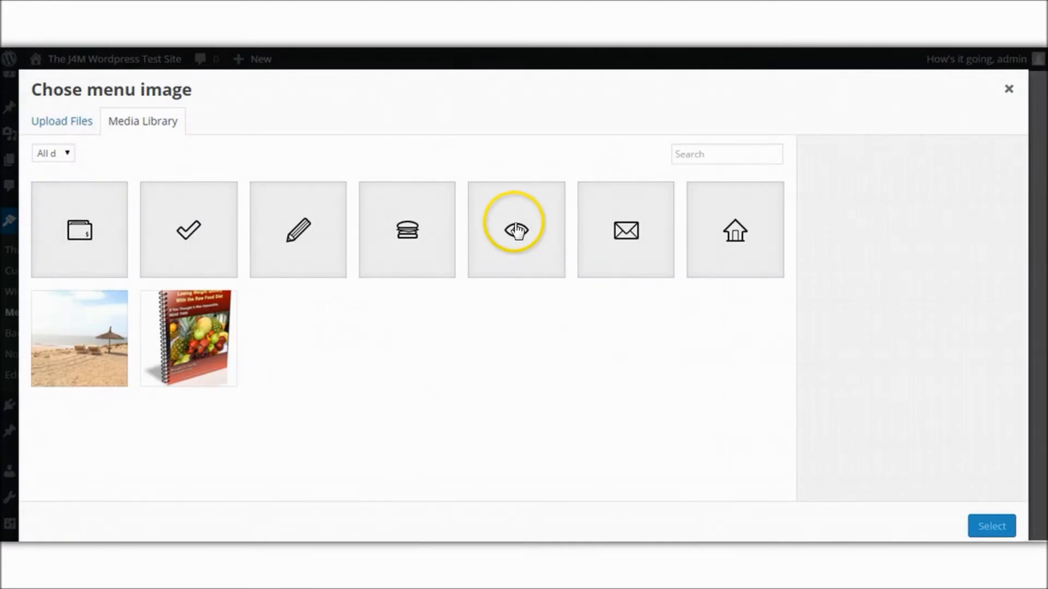
pyautogui.click(407, 230)
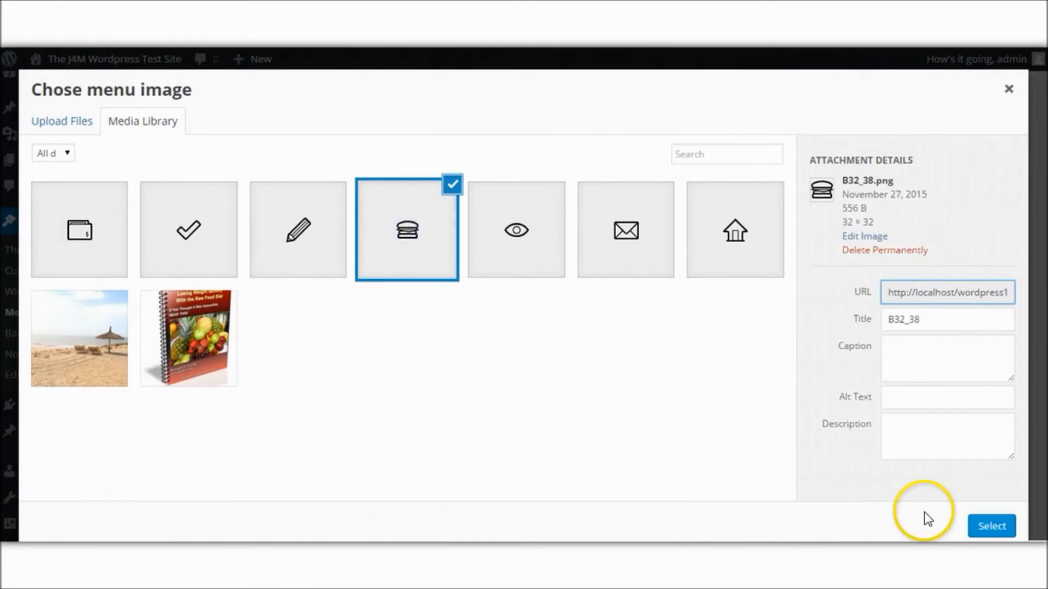
pyautogui.click(991, 526)
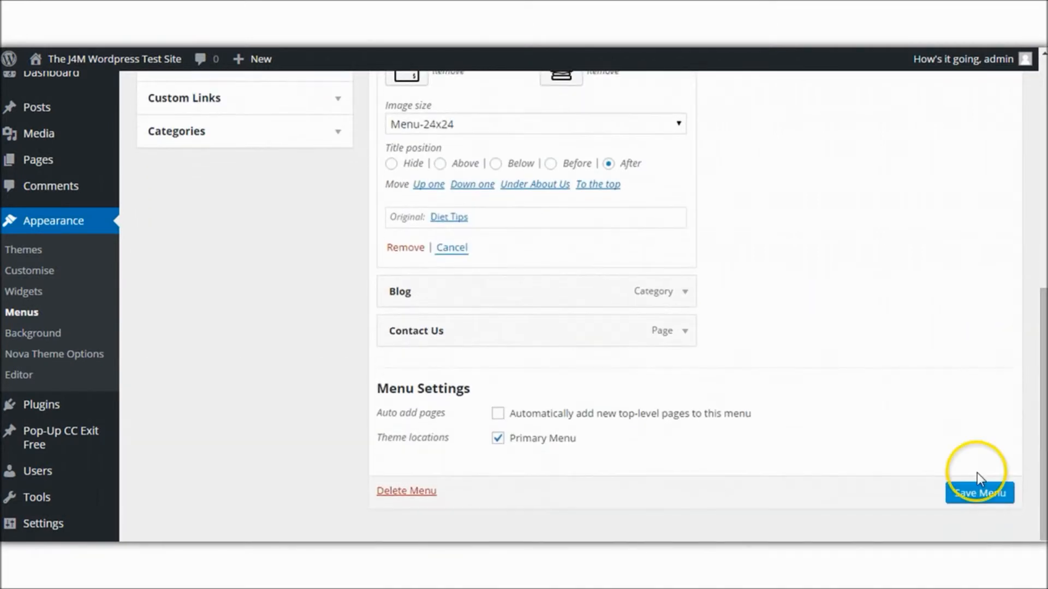
pyautogui.moveTo(913, 326)
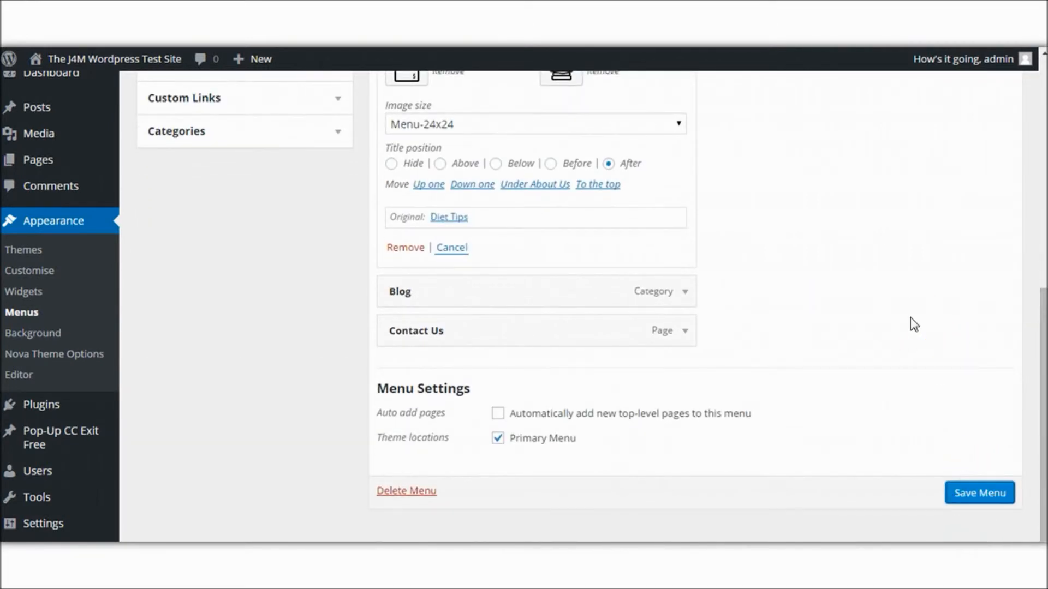
pyautogui.click(978, 492)
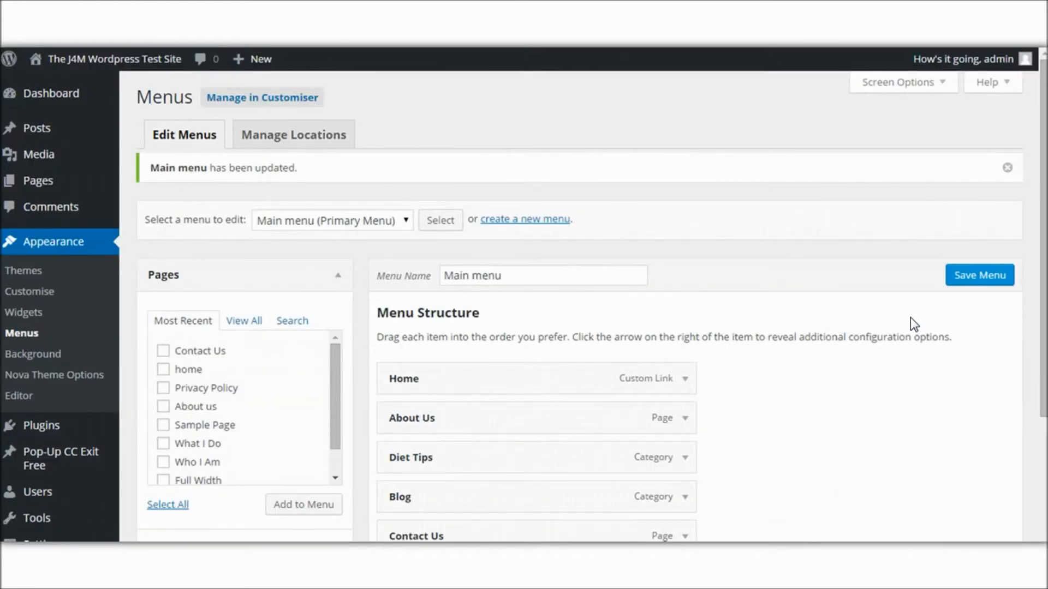
# - Reopen Diet Tips to confirm its icons and keep the title positioned after the icon
pyautogui.scroll(-3)
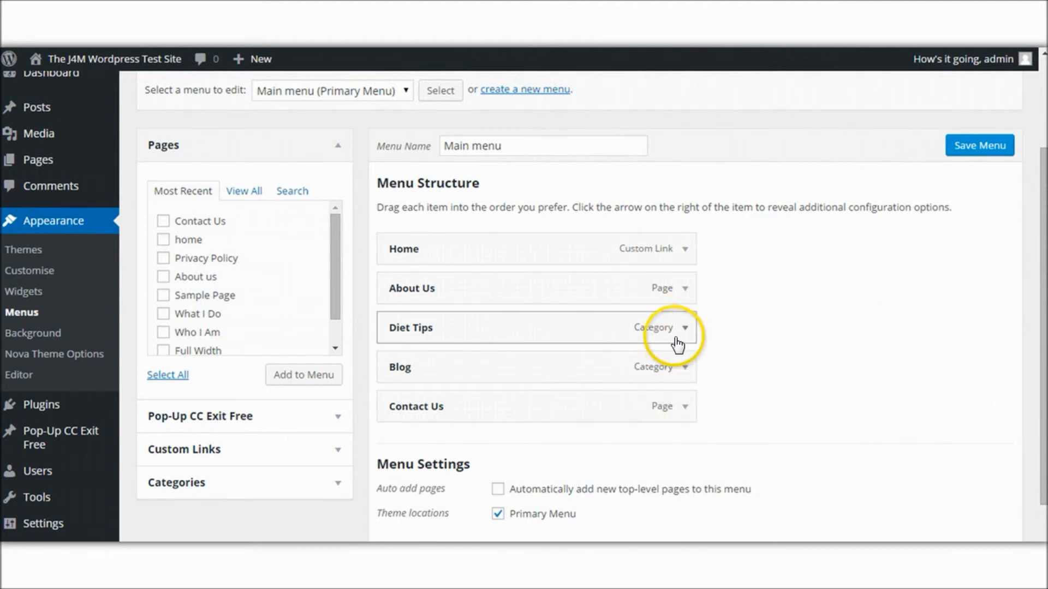
pyautogui.click(684, 327)
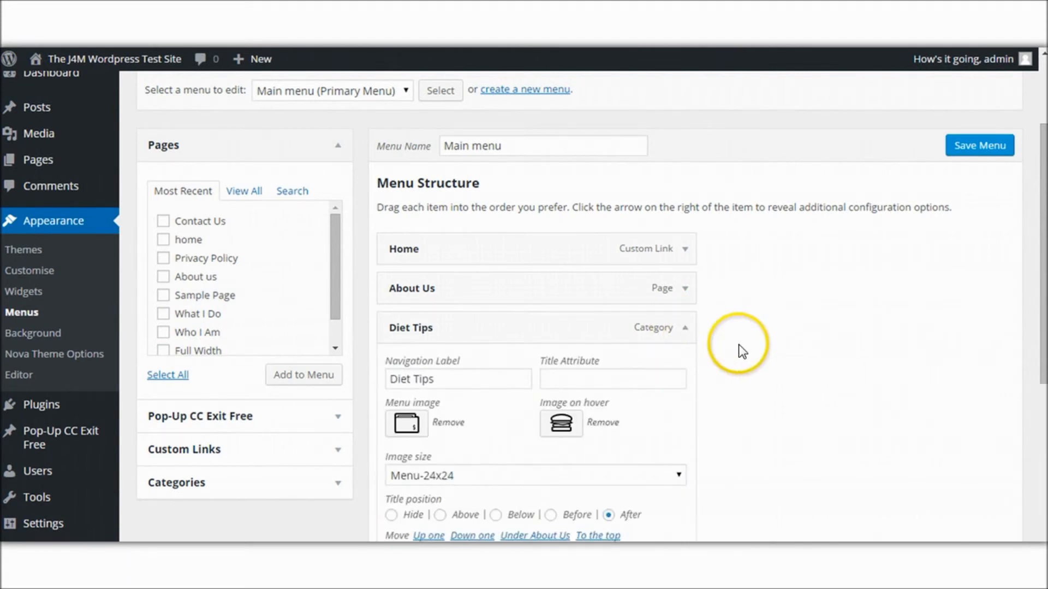
pyautogui.scroll(-3)
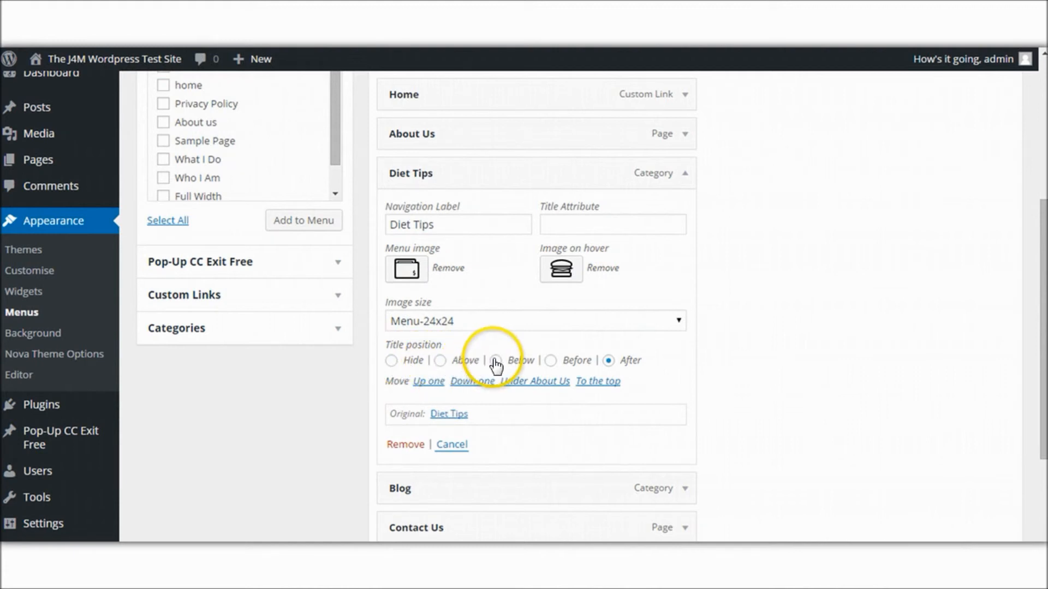
pyautogui.moveTo(609, 363)
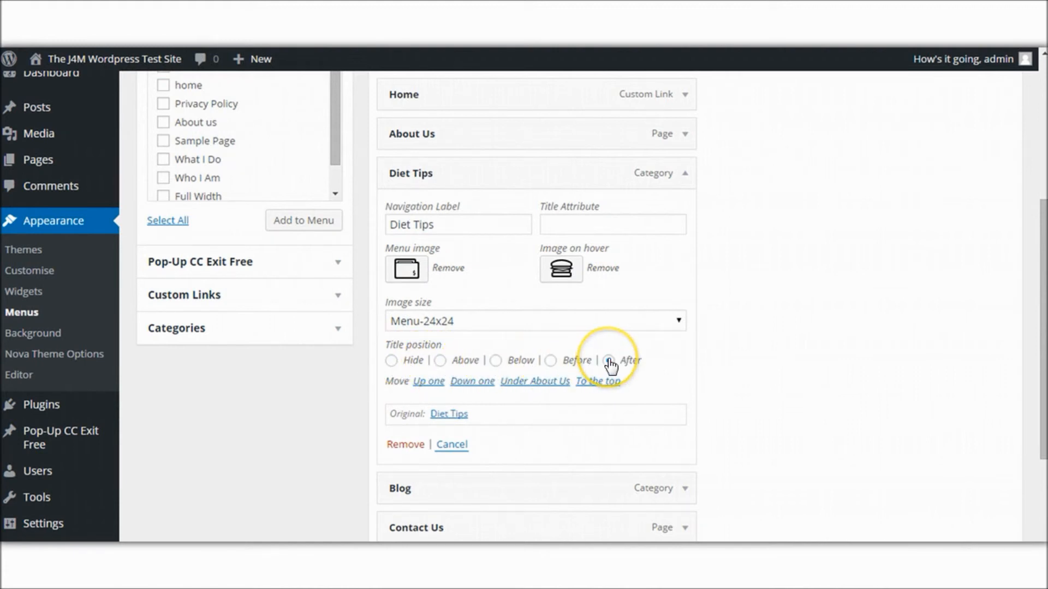
pyautogui.click(609, 360)
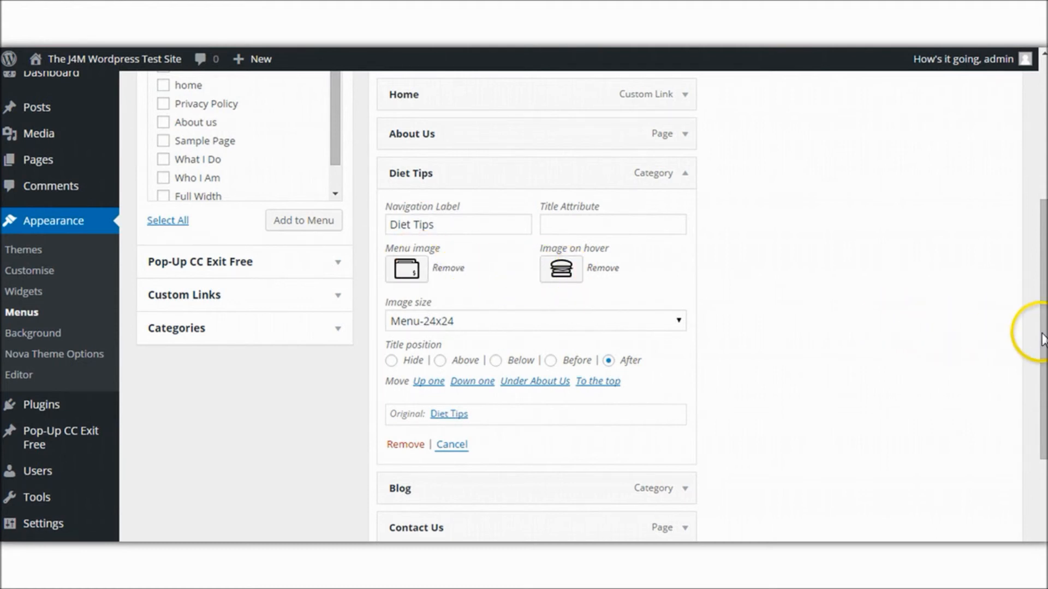
pyautogui.scroll(-3)
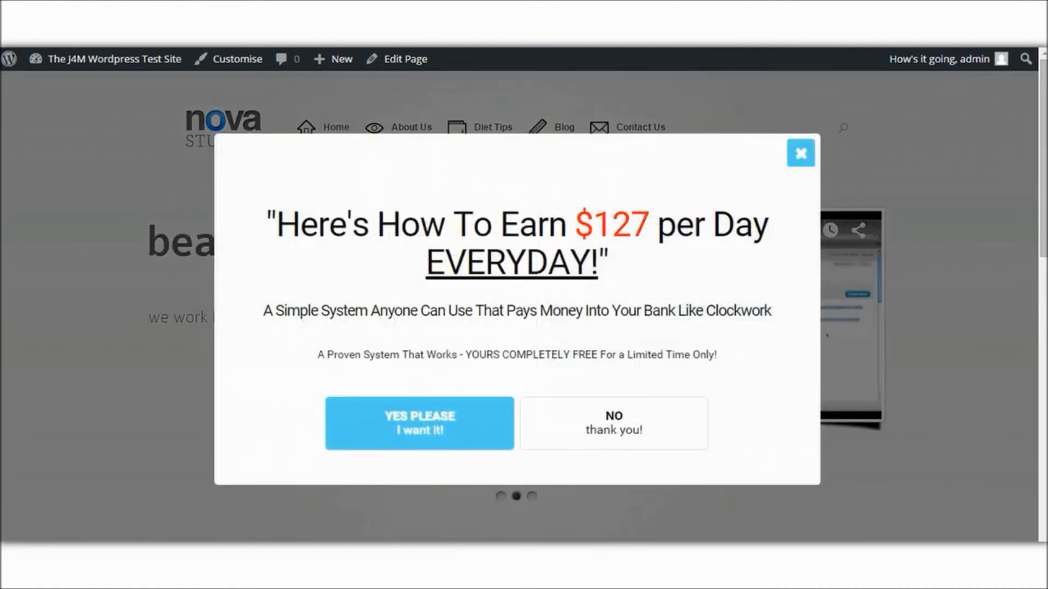
pyautogui.moveTo(658, 198)
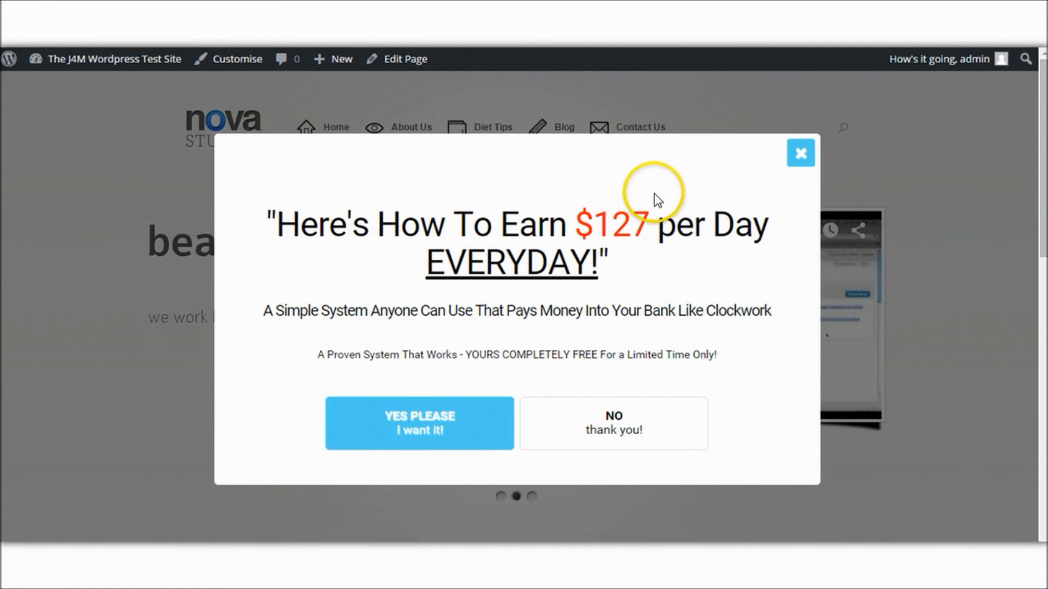
# - Close the pop-up offer on the live site to reveal the icon menu
pyautogui.click(800, 153)
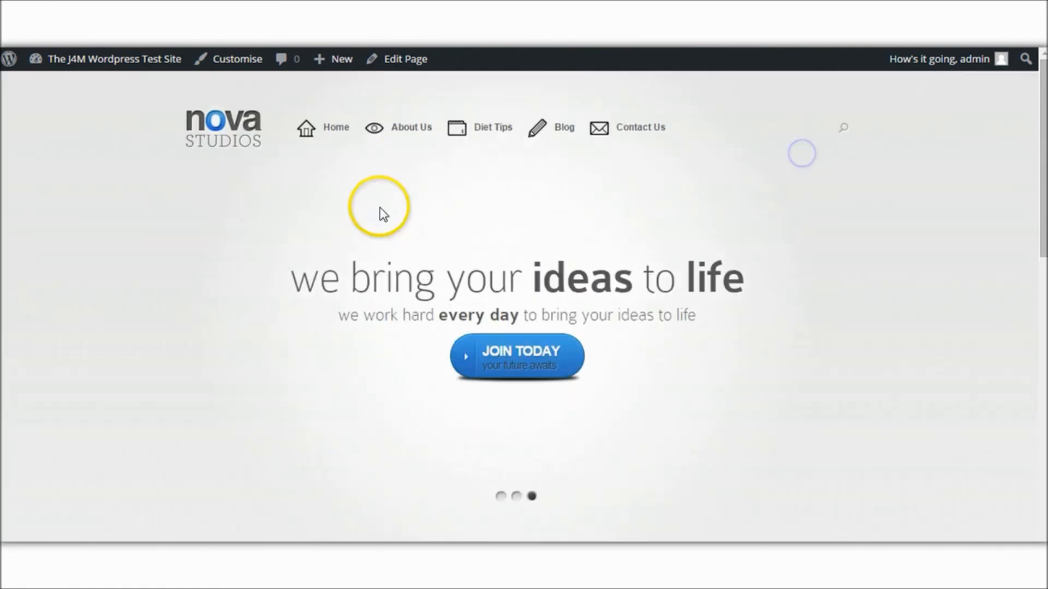